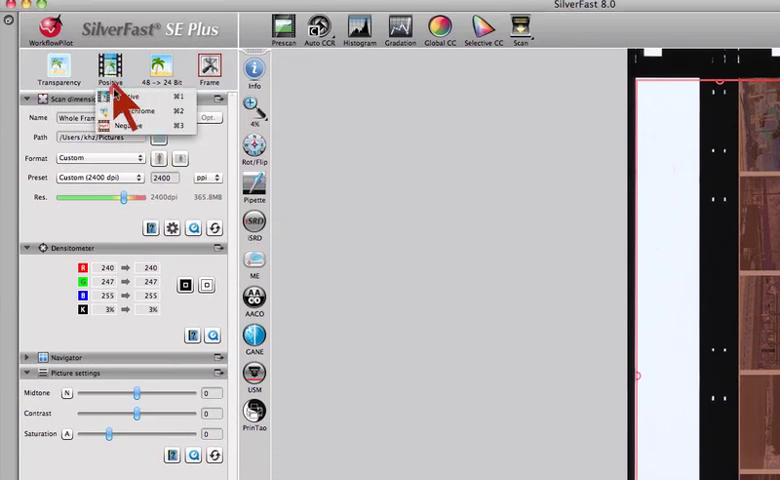
Step: Switch the scan type to negative film so the strip can be prescanned
{"action": "left_click", "coordinate": [140, 110]}
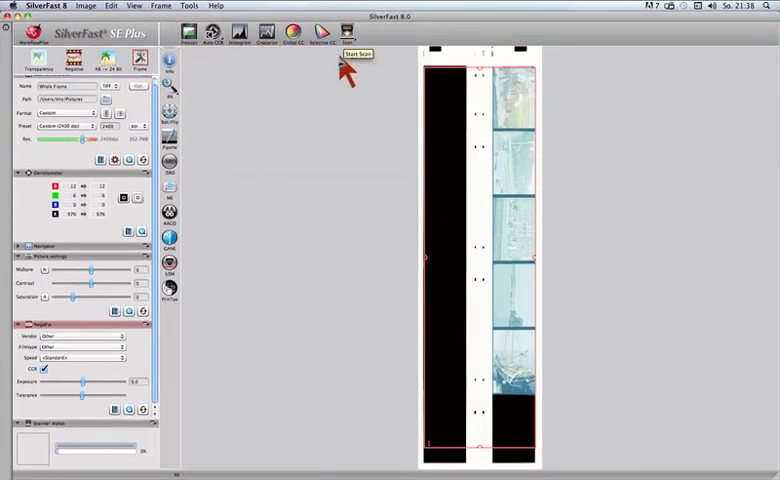
{"action": "mouse_move", "coordinate": [288, 116]}
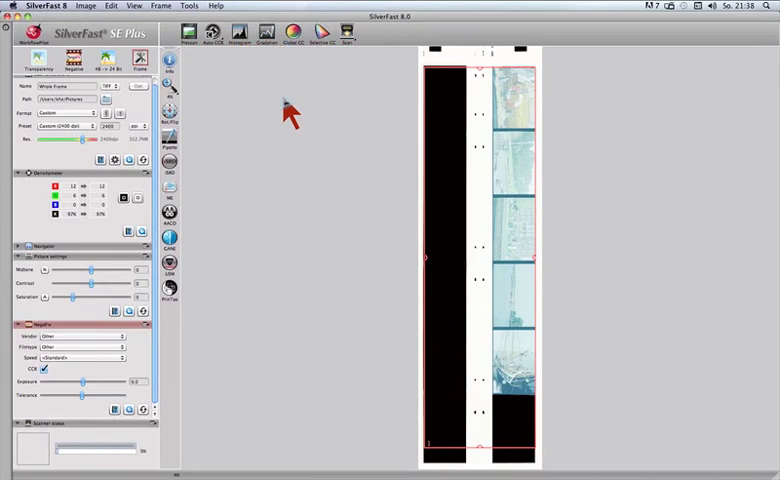
{"action": "mouse_move", "coordinate": [248, 82]}
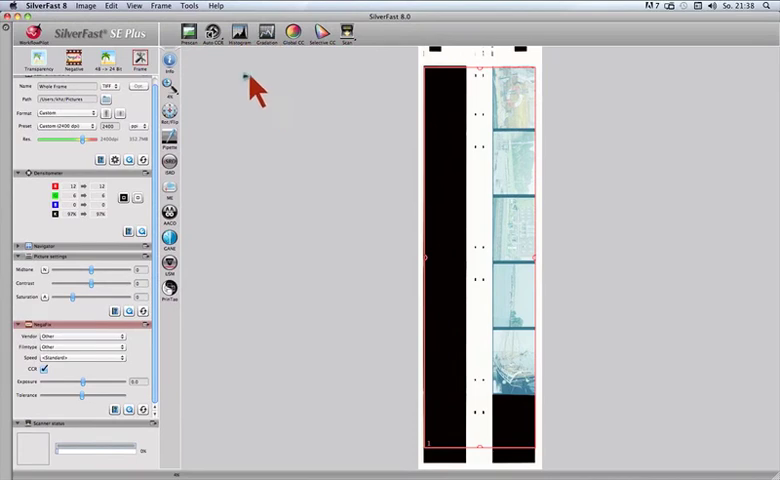
Step: Start a fresh prescan of the negative film strip from the toolbar
{"action": "left_click", "coordinate": [188, 32]}
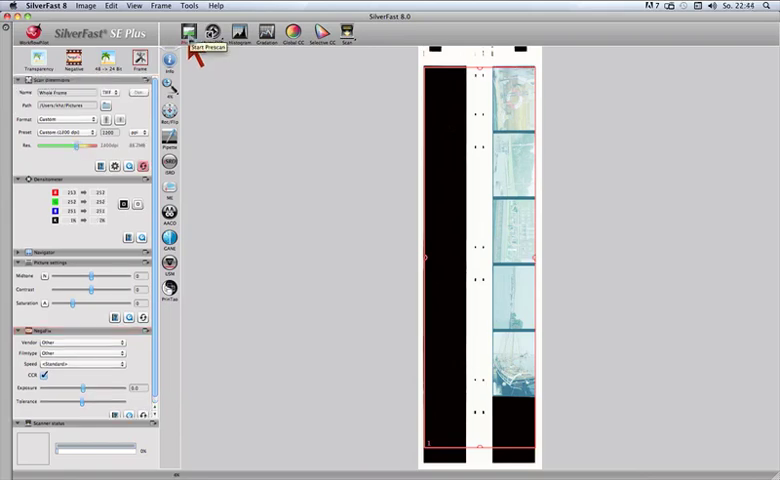
{"action": "left_click", "coordinate": [188, 32]}
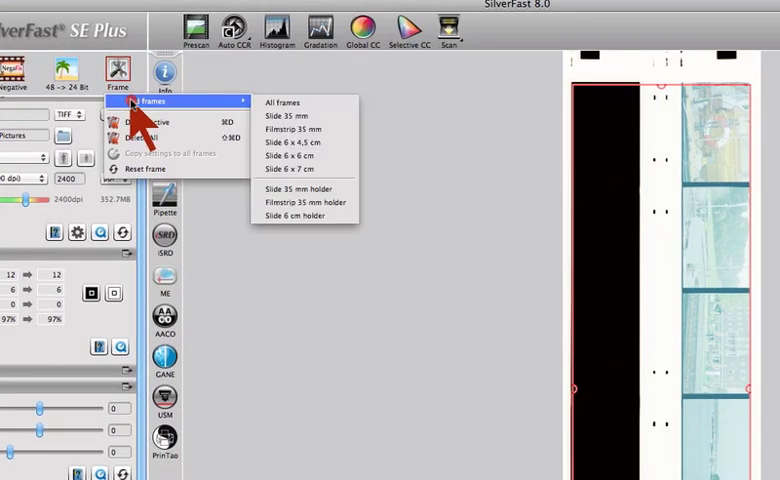
{"action": "mouse_move", "coordinate": [292, 116]}
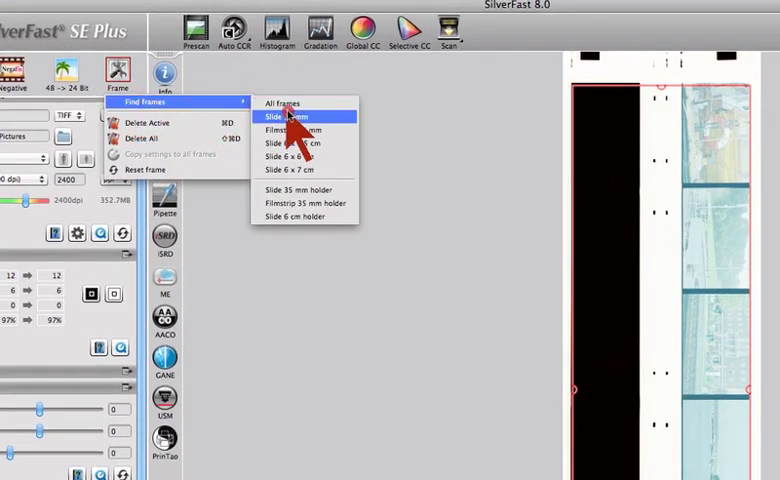
{"action": "mouse_move", "coordinate": [292, 204]}
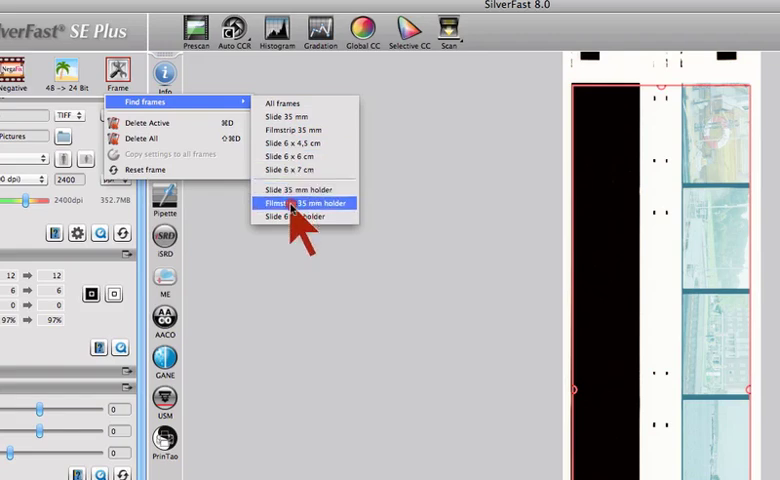
Step: Find frames using the Filmstrip 35 mm holder layout
{"action": "left_click", "coordinate": [308, 204]}
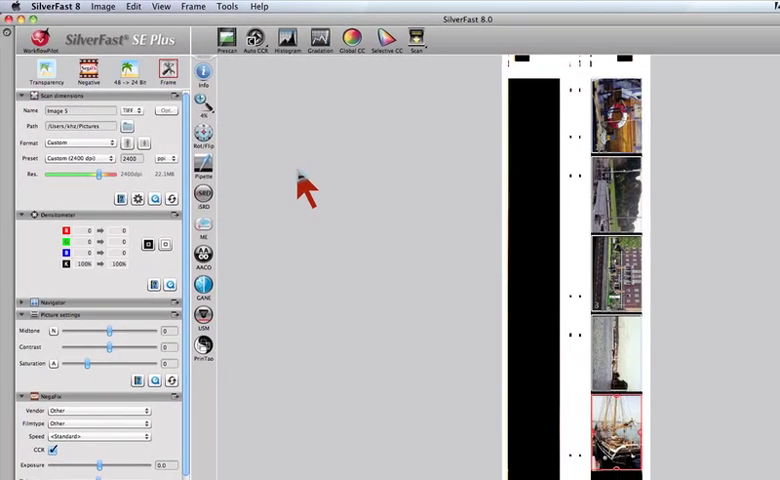
{"action": "mouse_move", "coordinate": [208, 156]}
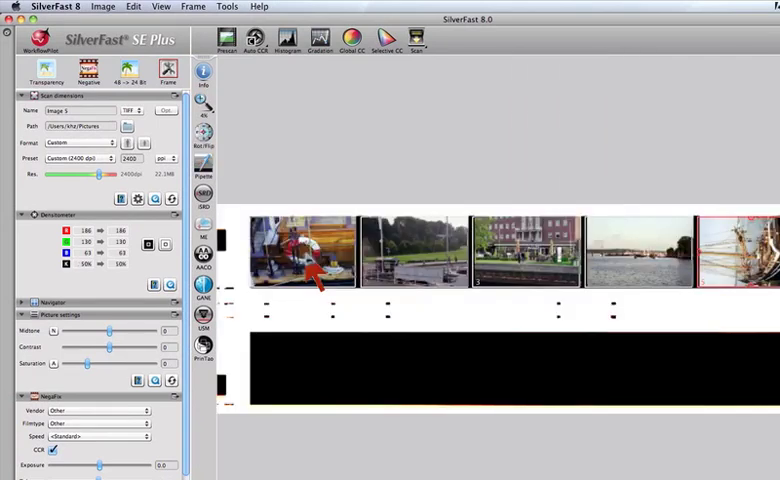
Step: Select the first frame, the boat picture, as the working frame
{"action": "left_click", "coordinate": [300, 252]}
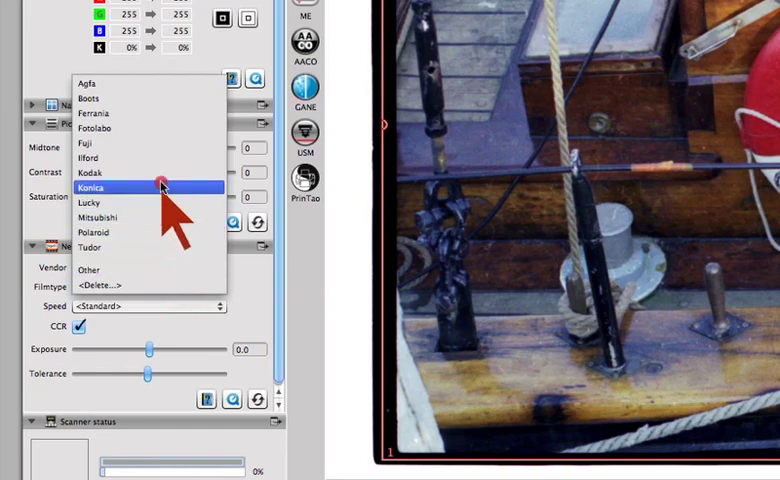
Step: Set the NegaFix profile to vendor Fuji, Superia film, speed 200
{"action": "left_click", "coordinate": [92, 144]}
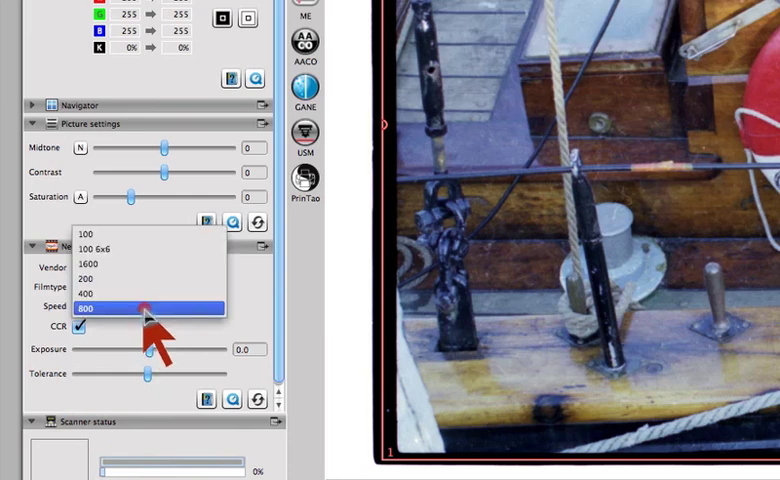
{"action": "left_click", "coordinate": [88, 278]}
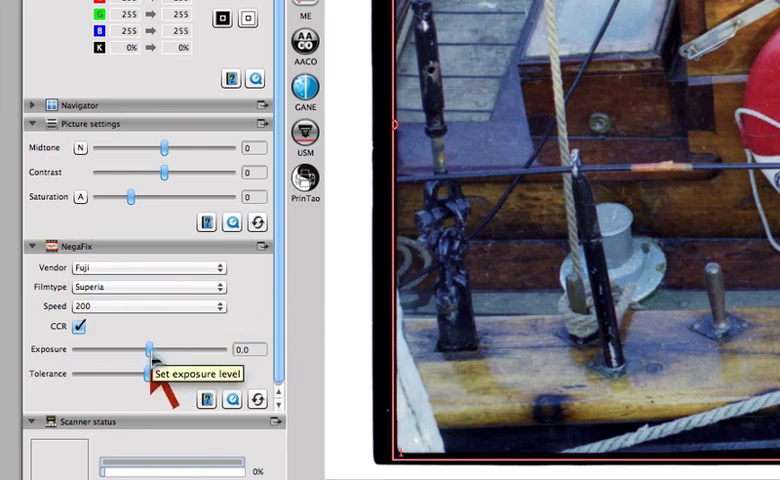
Step: Sweep the exposure up through 0.5, 1.2 and 1.8, then settle at -0.3
{"action": "left_click_drag", "start_coordinate": [150, 350], "coordinate": [164, 350]}
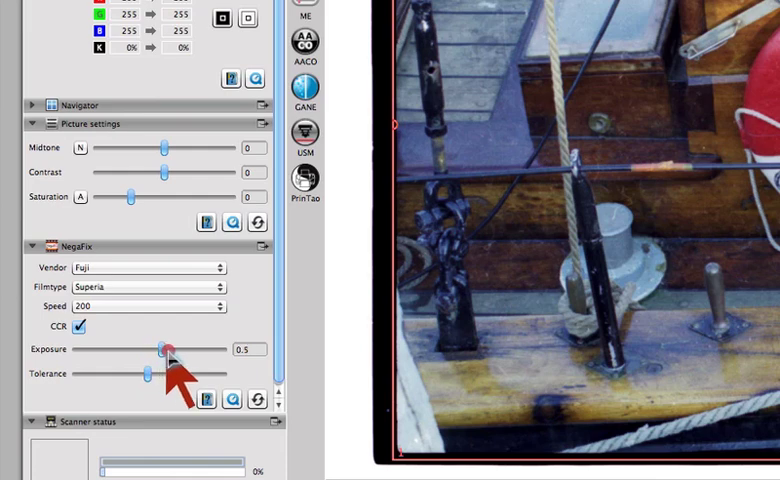
{"action": "left_click_drag", "start_coordinate": [164, 350], "coordinate": [186, 350]}
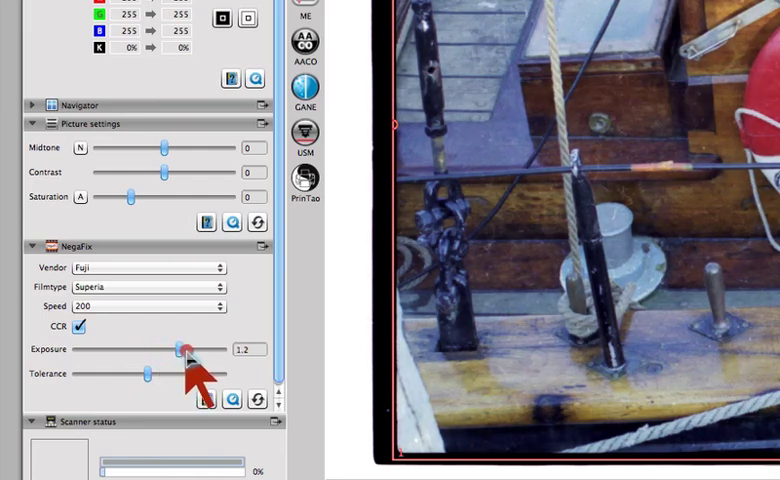
{"action": "left_click_drag", "start_coordinate": [184, 350], "coordinate": [192, 350]}
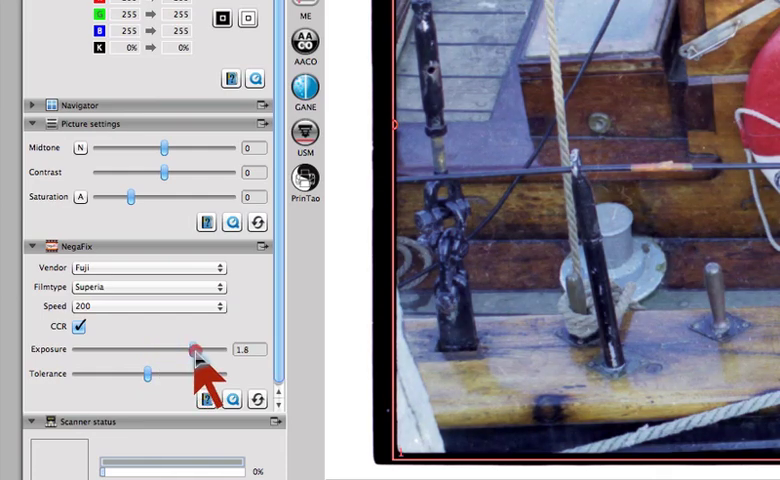
{"action": "left_click_drag", "start_coordinate": [192, 350], "coordinate": [172, 350]}
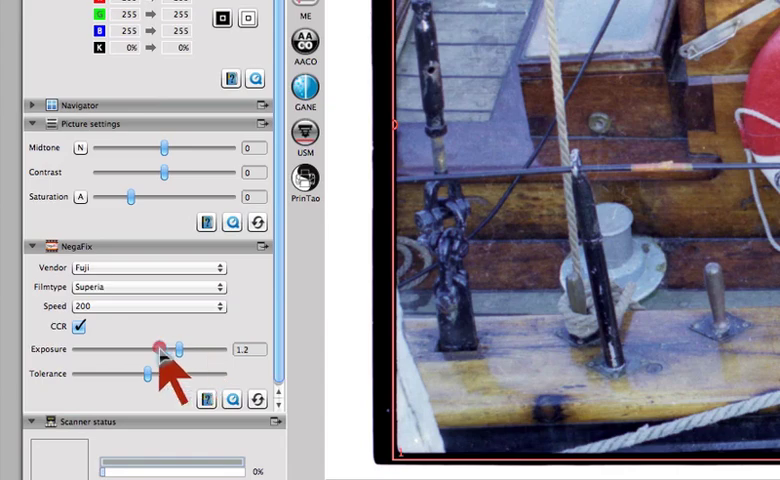
{"action": "left_click_drag", "start_coordinate": [176, 348], "coordinate": [150, 352]}
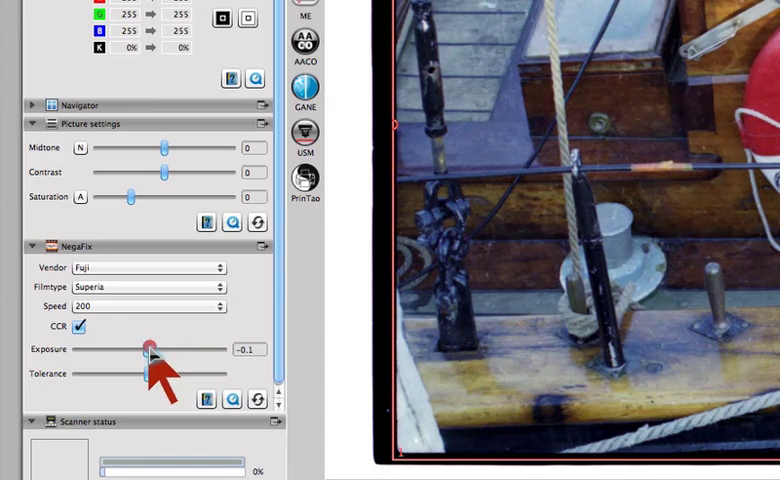